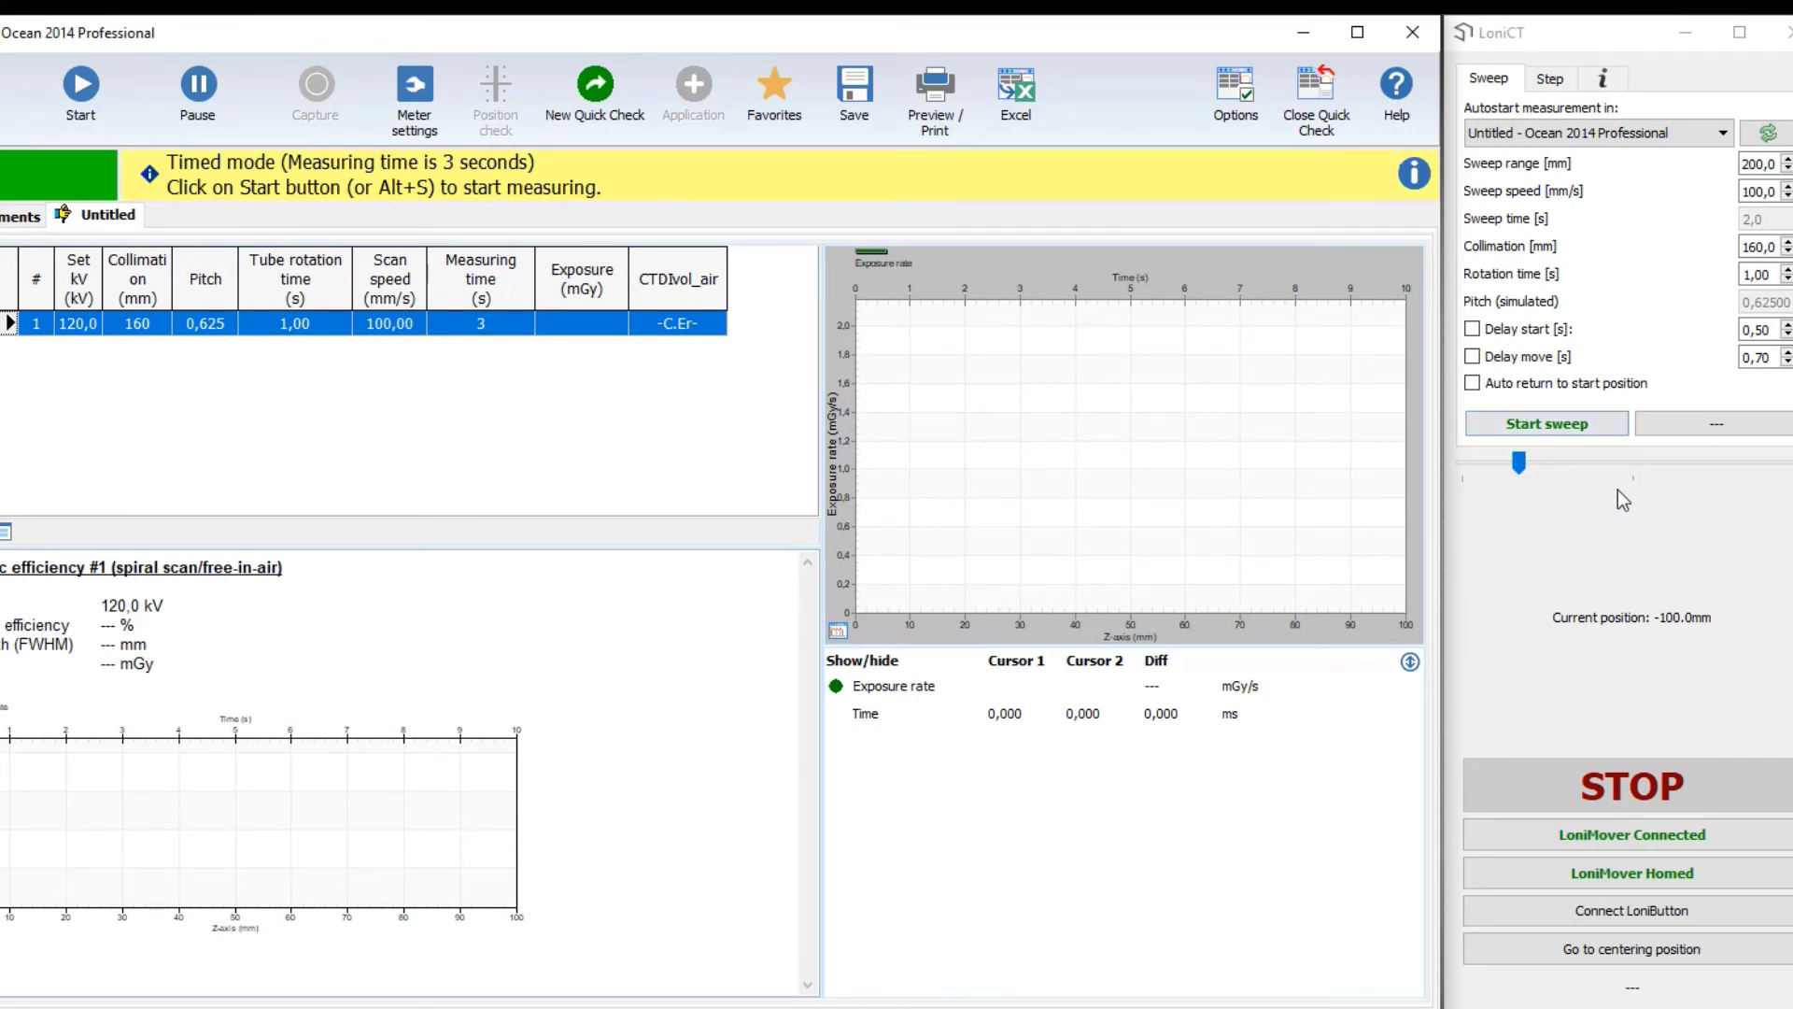
mouse_move(1644, 500)
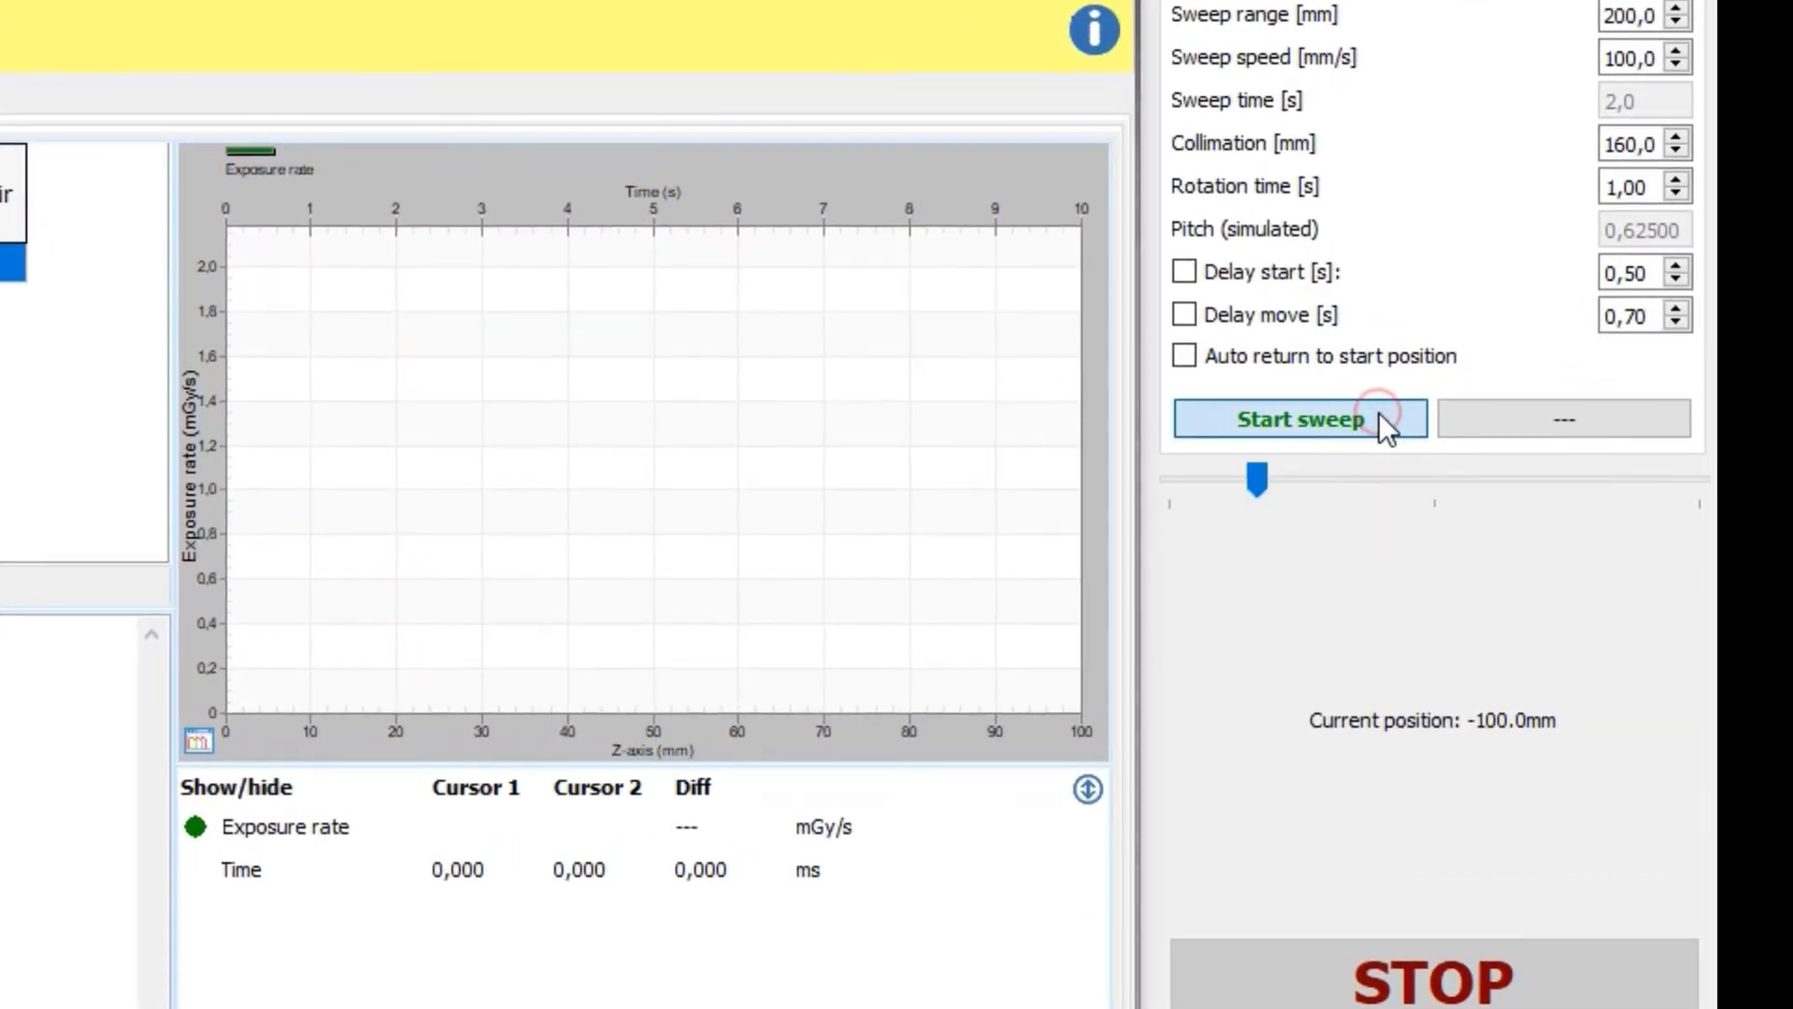
Step: Run the LoniCT spiral sweep and plot the exposure-rate profile, giving 97.1% geometric efficiency
click(1300, 417)
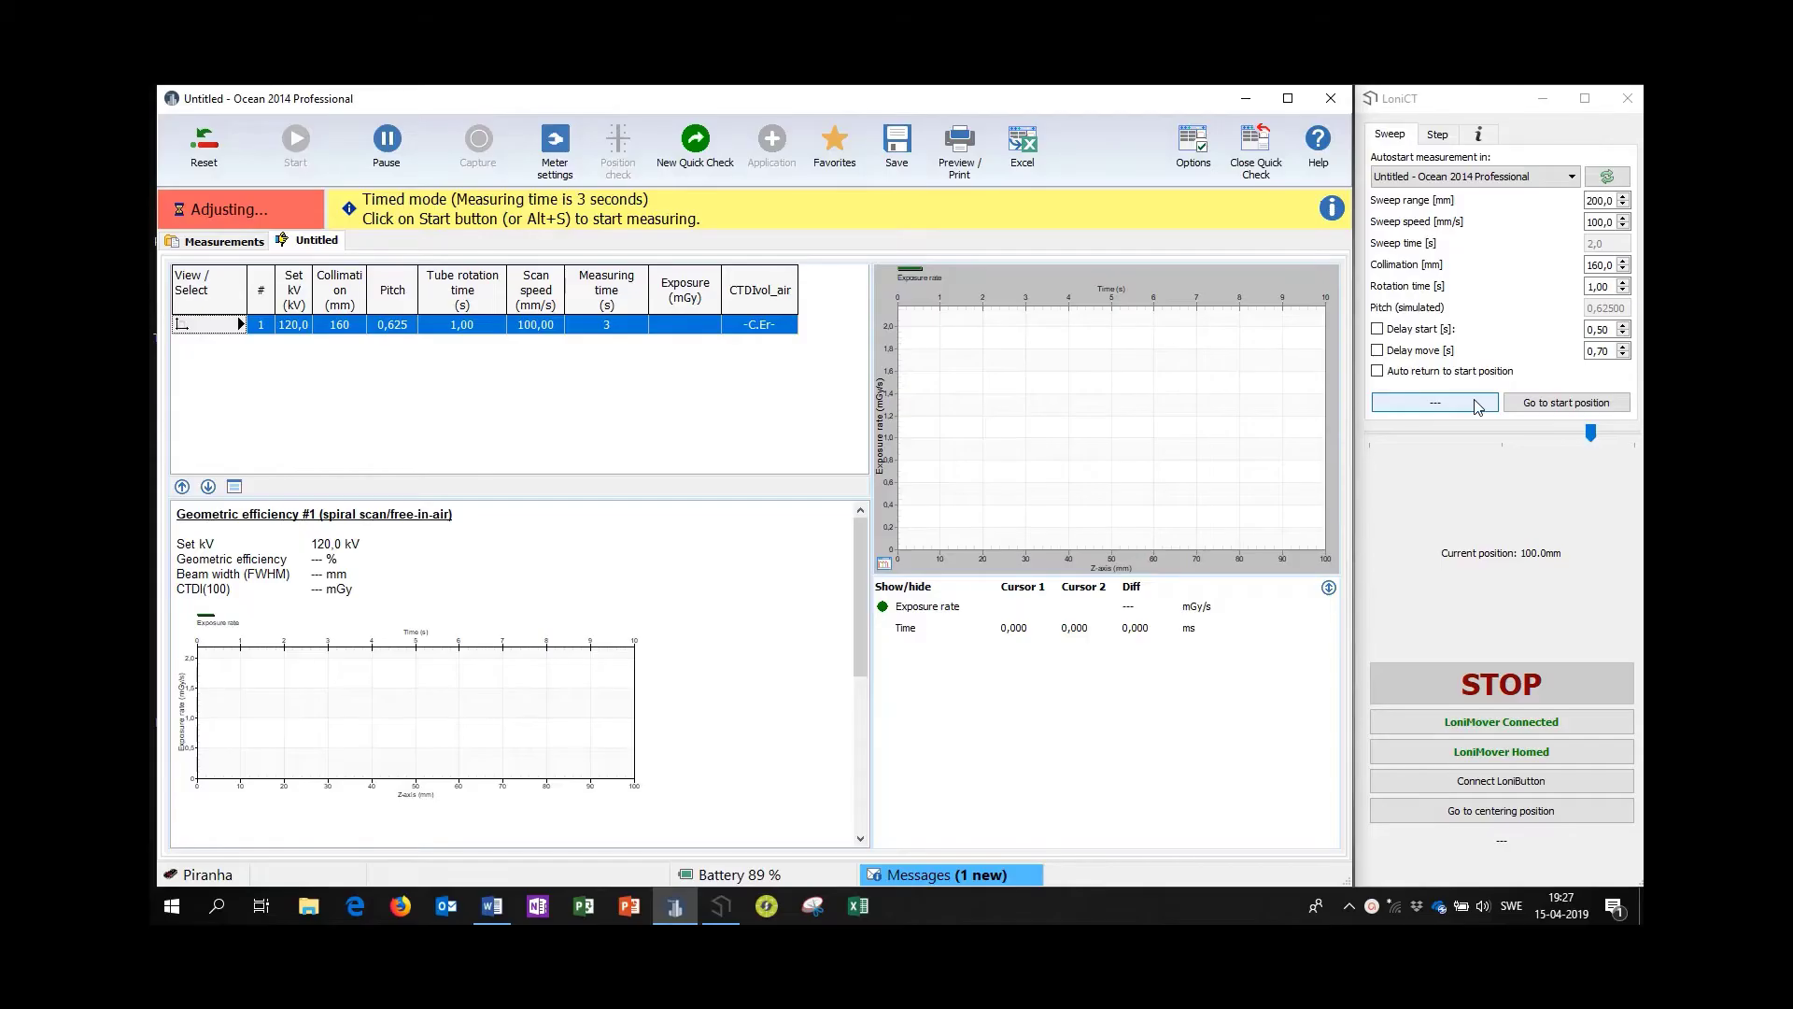
click(295, 139)
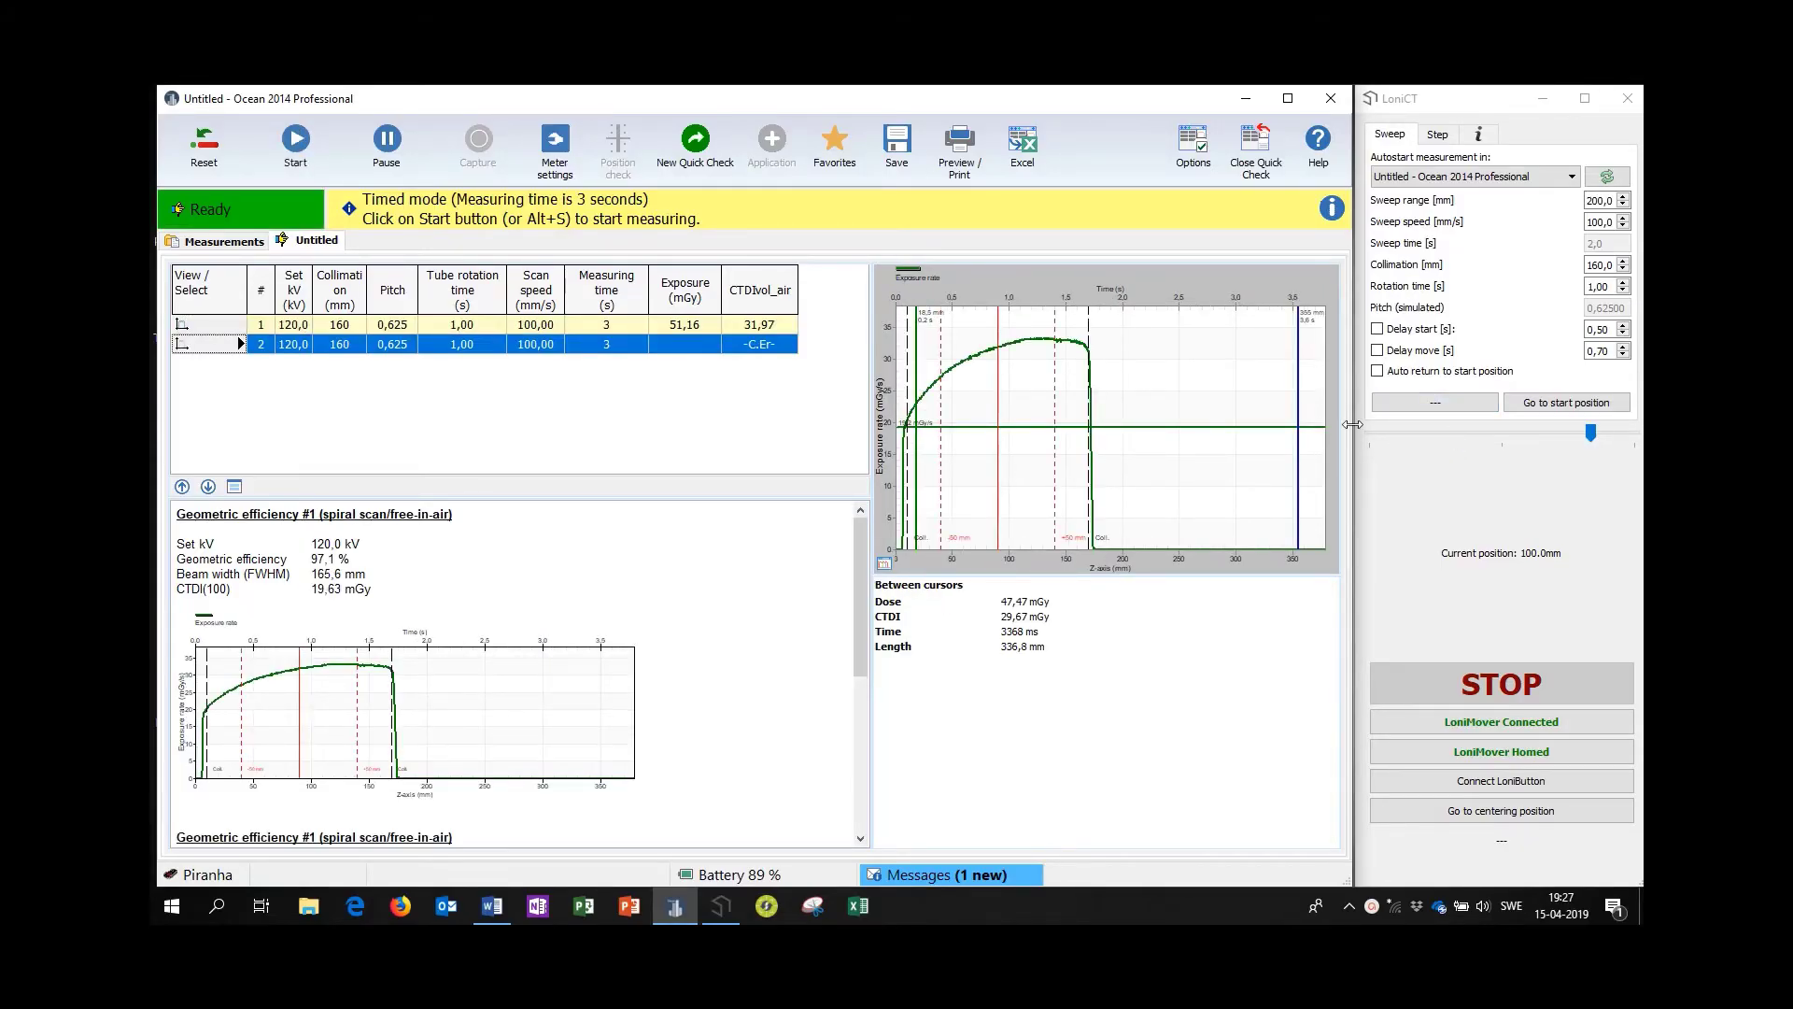